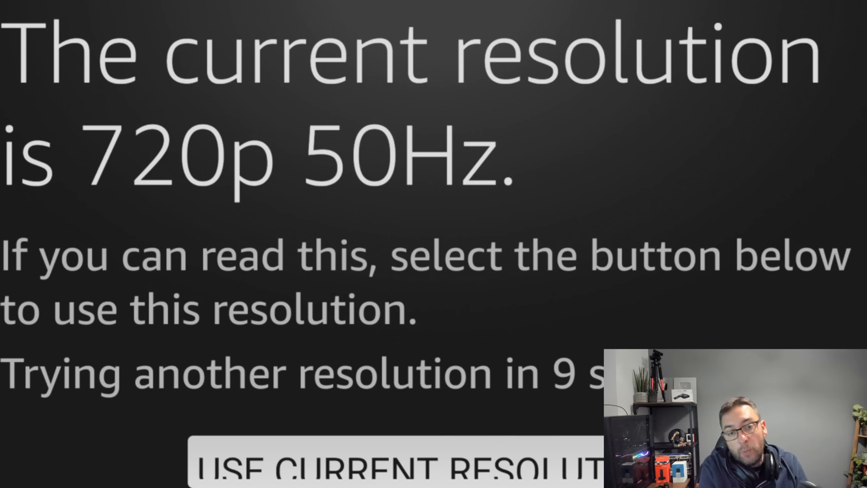
- Exit the resolution cycling screen at 720p 50Hz and return to Home
click(388, 469)
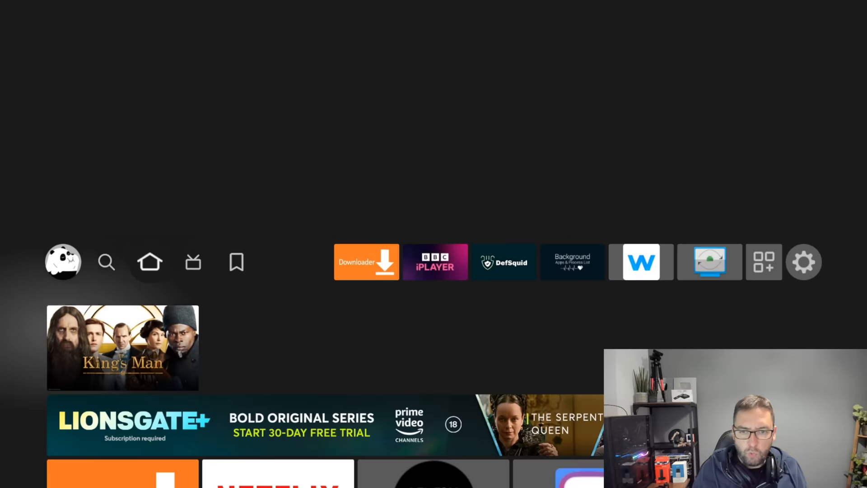
click(150, 262)
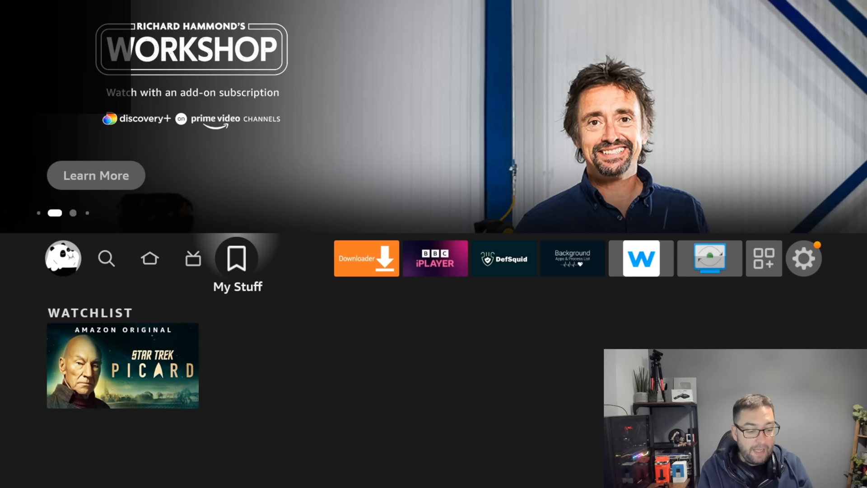
- Trigger Reset to Factory Defaults with Back + Right, then cancel the countdown
click(365, 258)
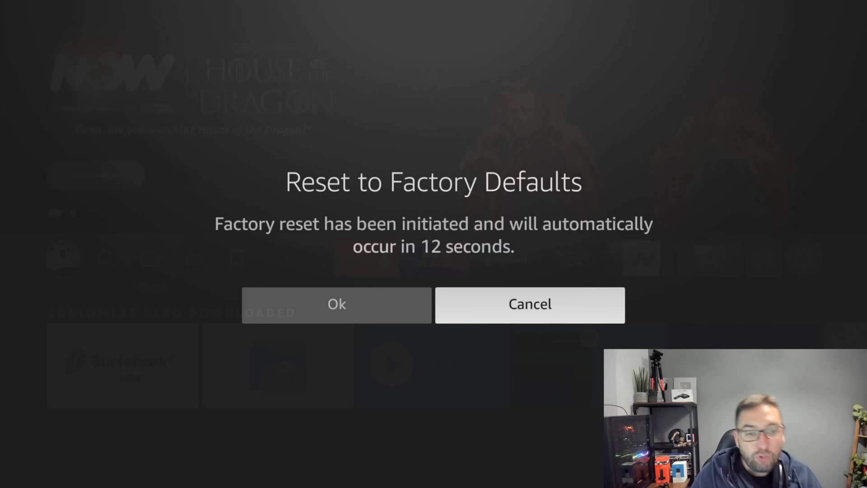
click(529, 304)
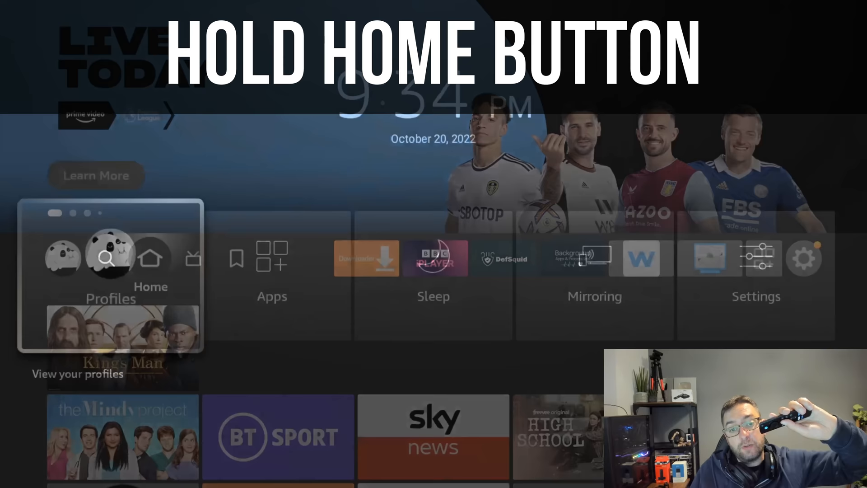
click(150, 258)
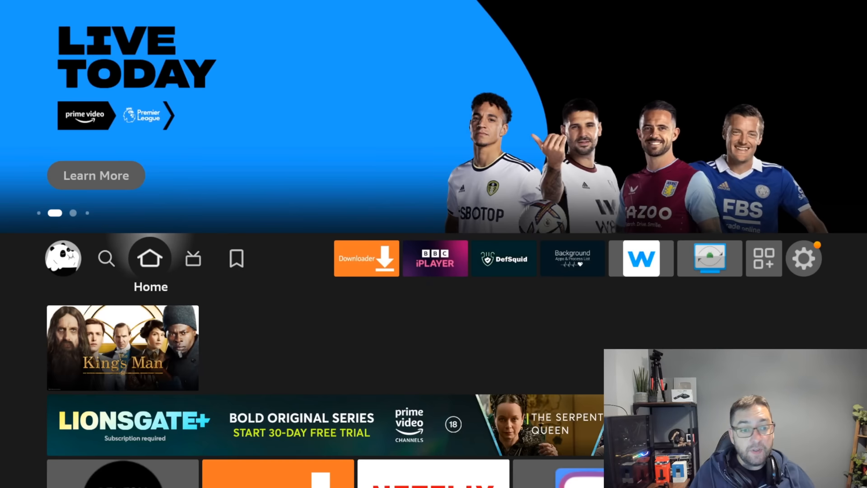
click(803, 257)
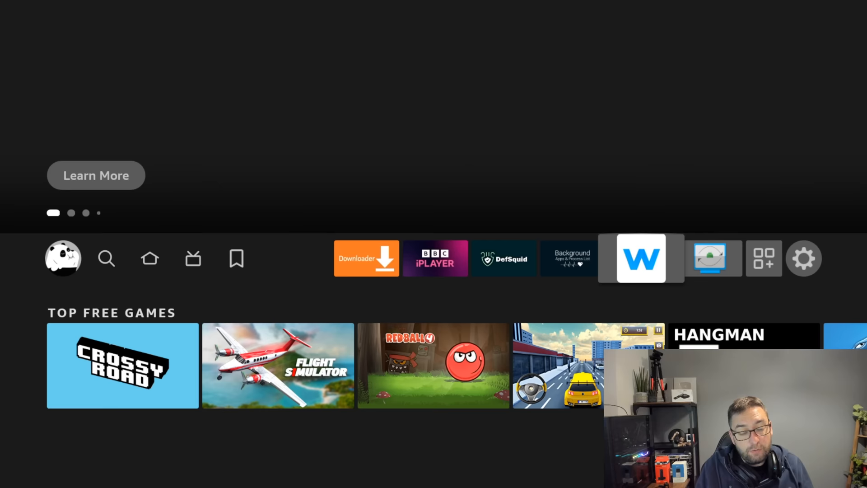
click(641, 258)
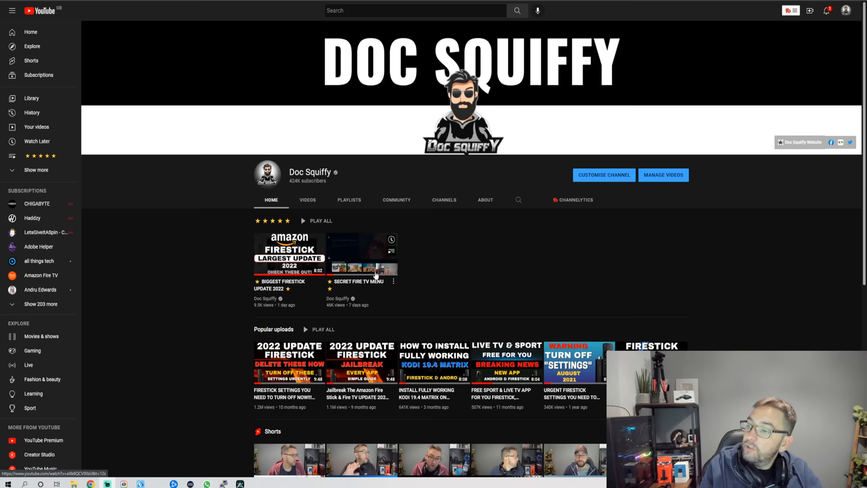
mouse_move(445, 255)
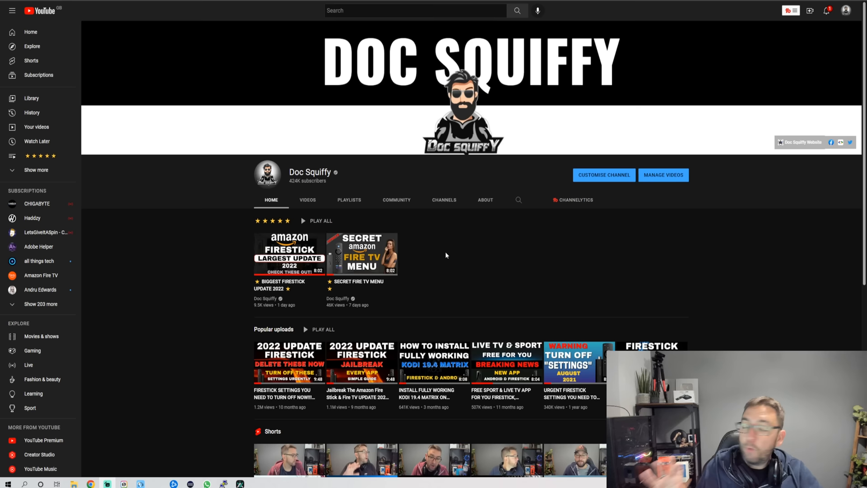